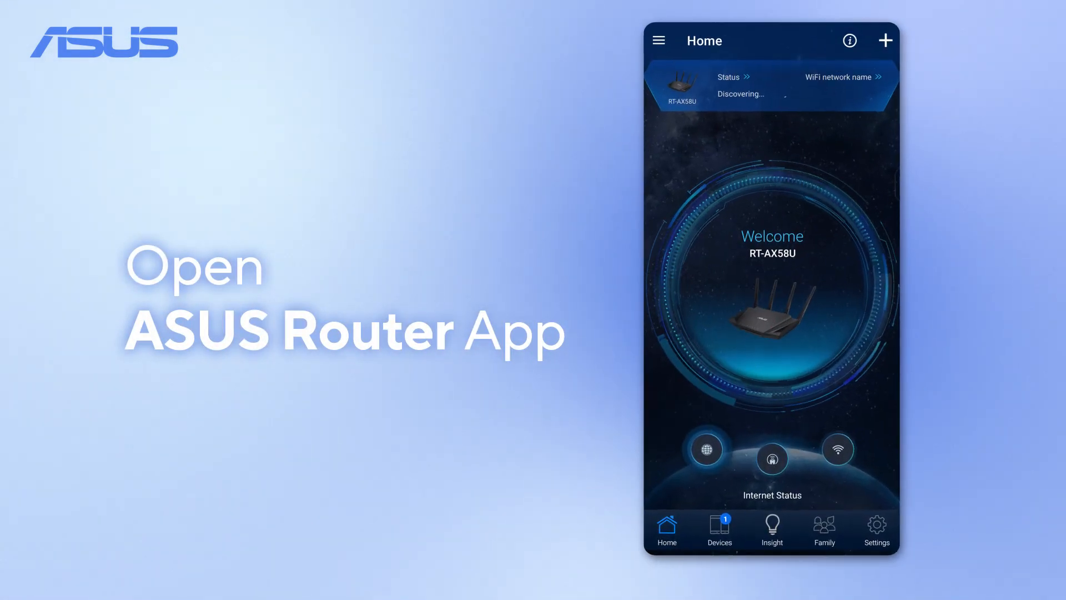
Reach the Guest Network section through Settings, WiFi and Wireless Settings
{"action": "left_click", "coordinate": [878, 527]}
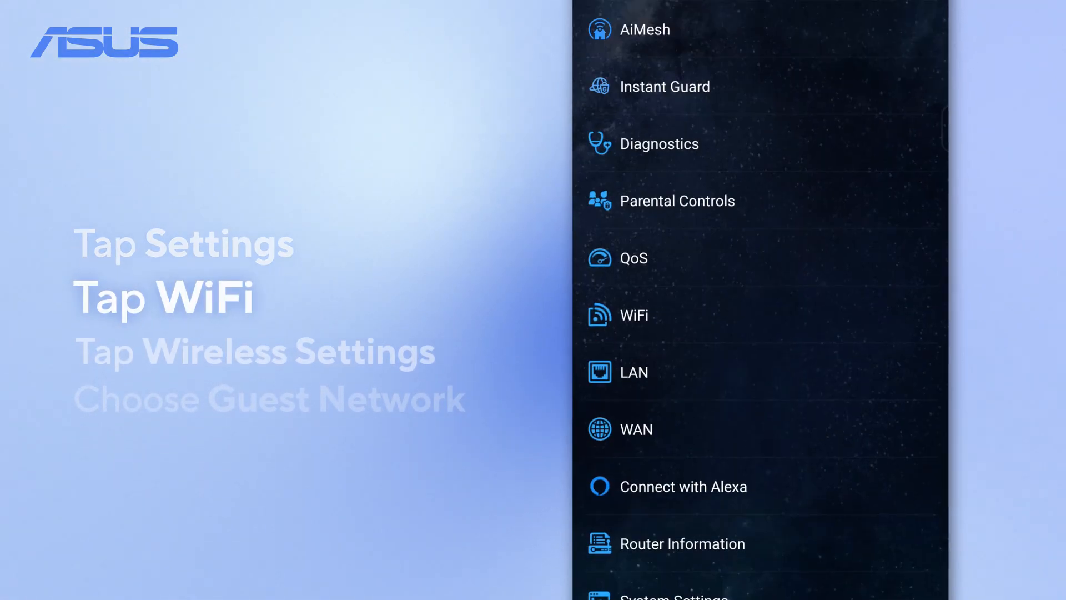
{"action": "left_click", "coordinate": [634, 315]}
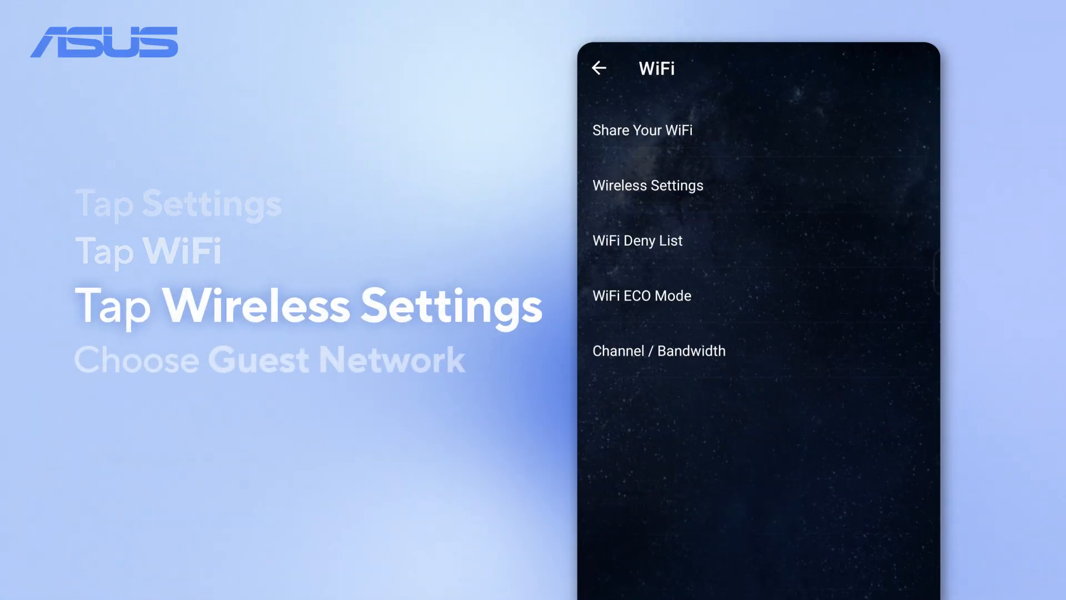
{"action": "left_click", "coordinate": [747, 187]}
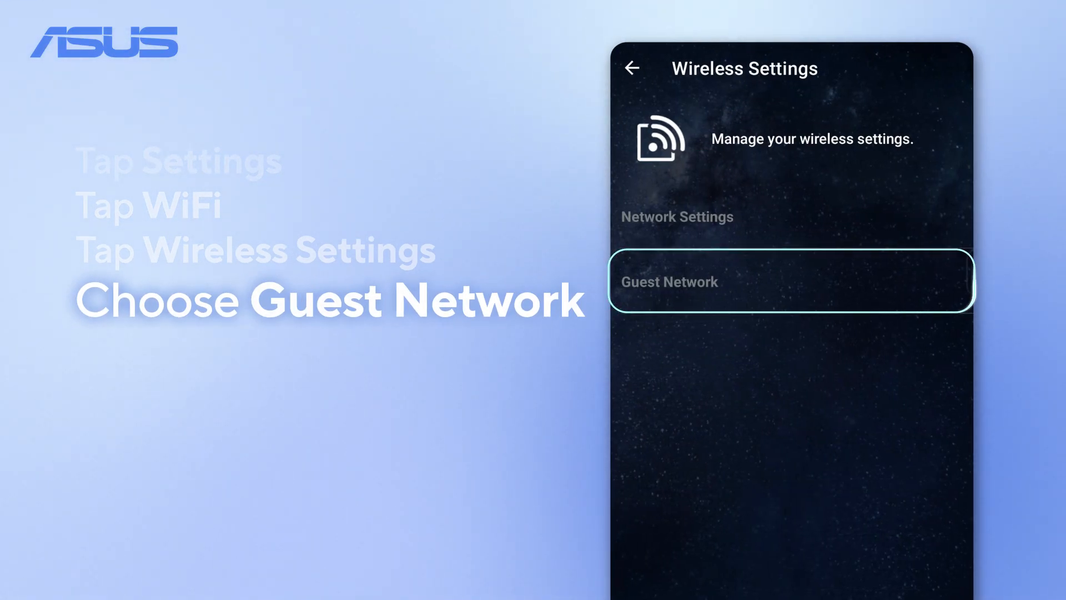
{"action": "left_click", "coordinate": [789, 282]}
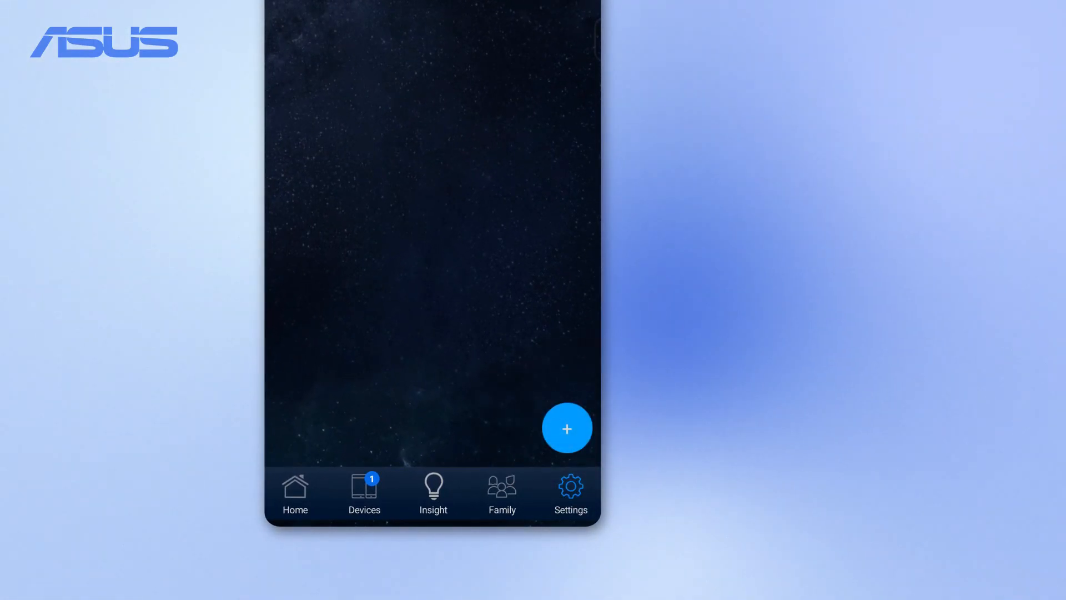
Add guest network 'Support_Guest' with a password and 3-hour access, accepting the wireless interruption warning
{"action": "left_click", "coordinate": [567, 429]}
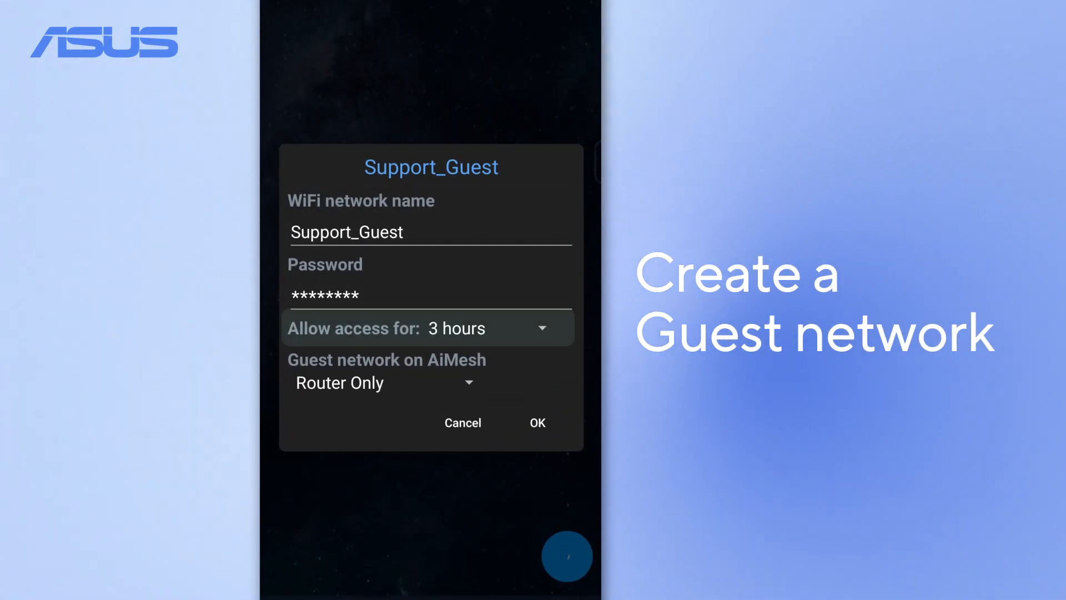
{"action": "left_click", "coordinate": [537, 422]}
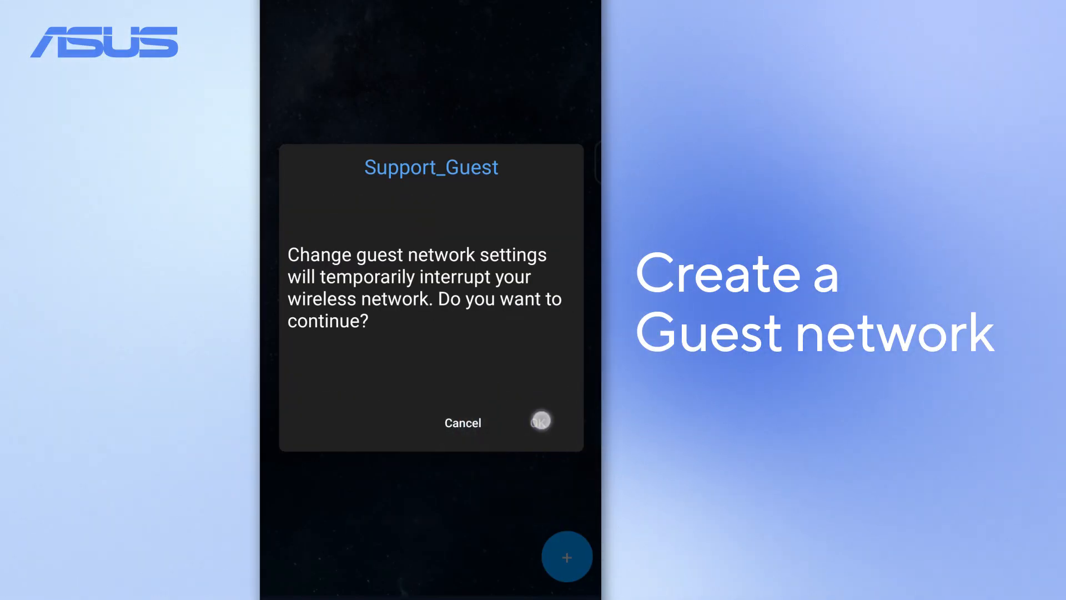
{"action": "left_click", "coordinate": [540, 421]}
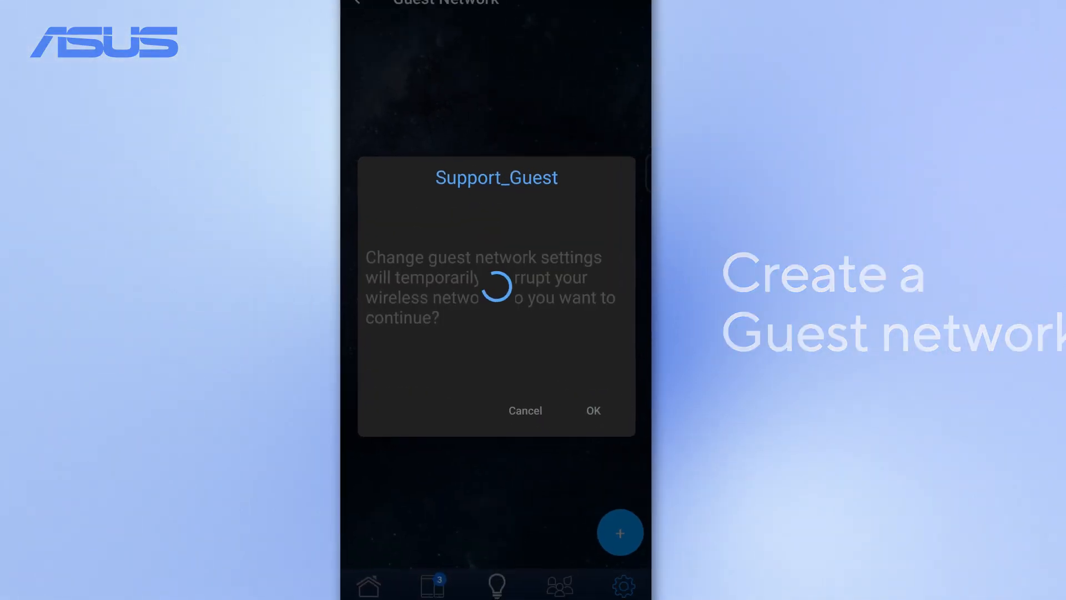
{"action": "left_click", "coordinate": [593, 411]}
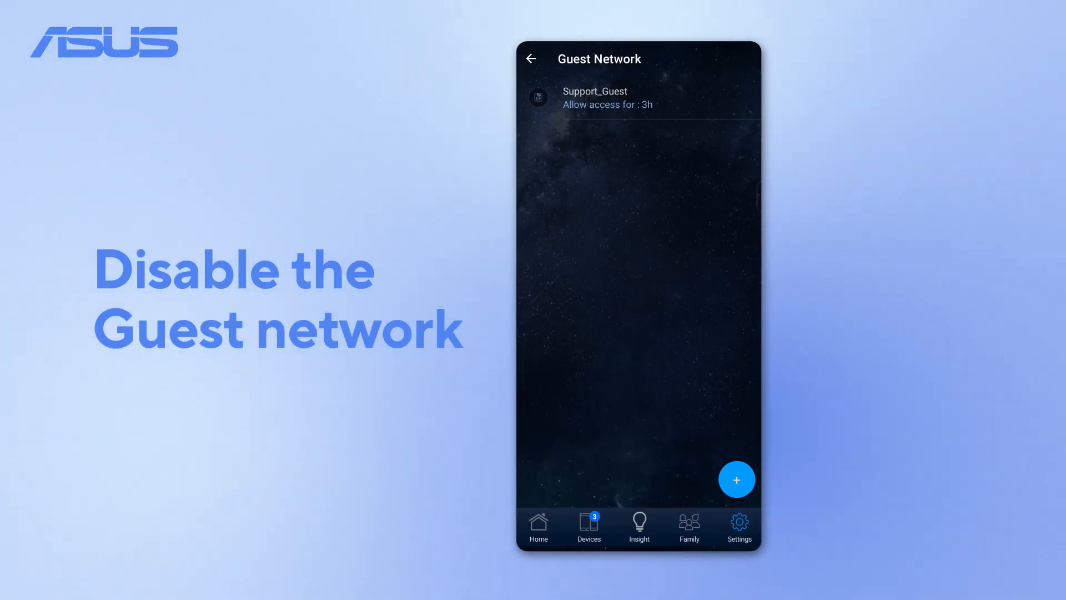
Switch the Support_Guest guest network off from its settings
{"action": "left_click", "coordinate": [593, 97]}
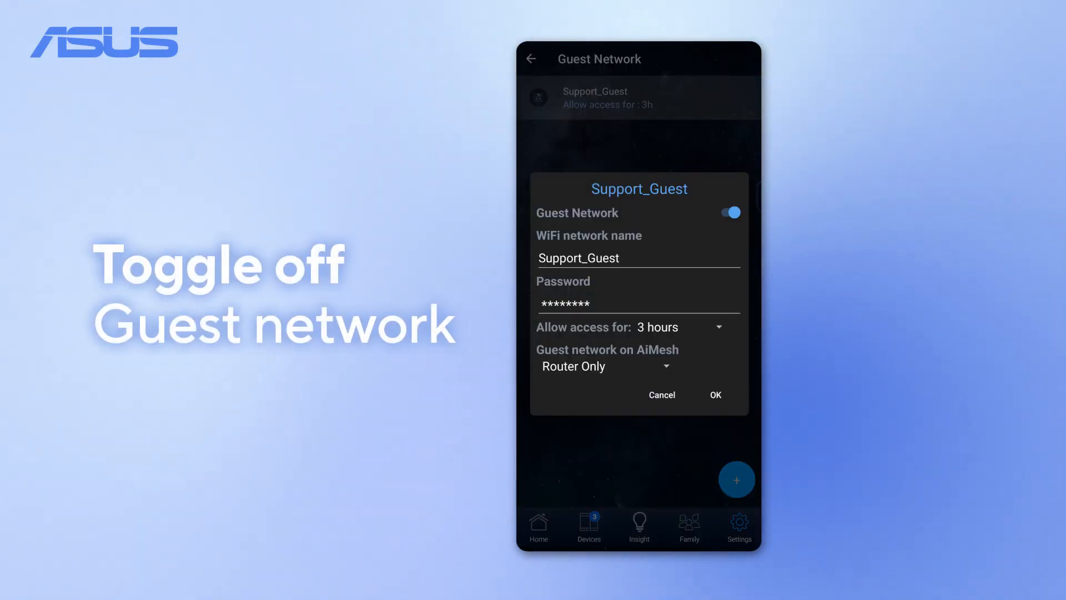
{"action": "left_click", "coordinate": [730, 213]}
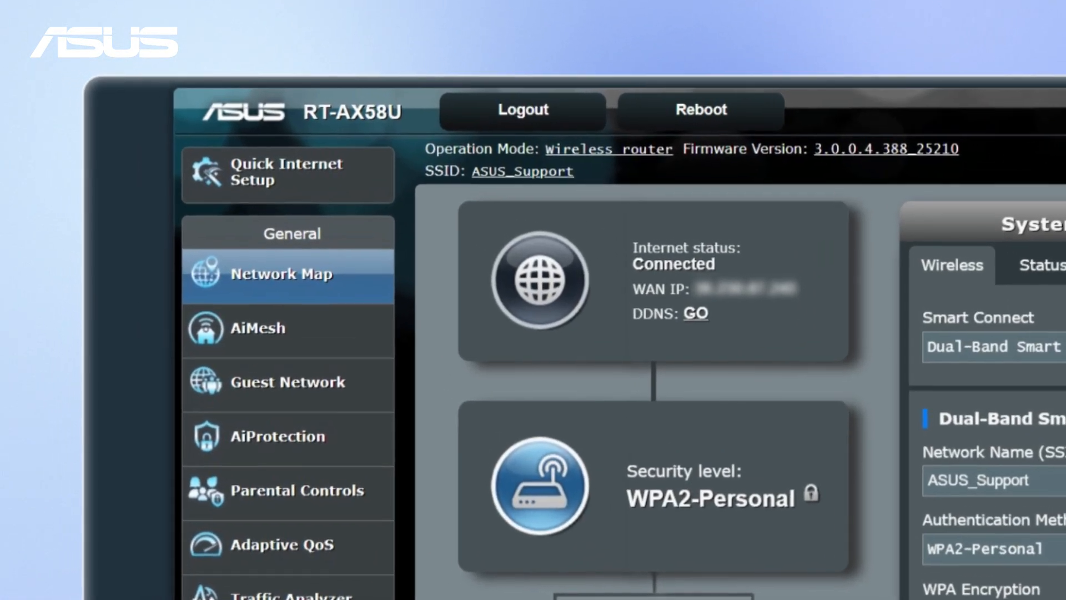
Go to the Guest Network page from the Network Map's left menu
{"action": "left_click", "coordinate": [286, 382]}
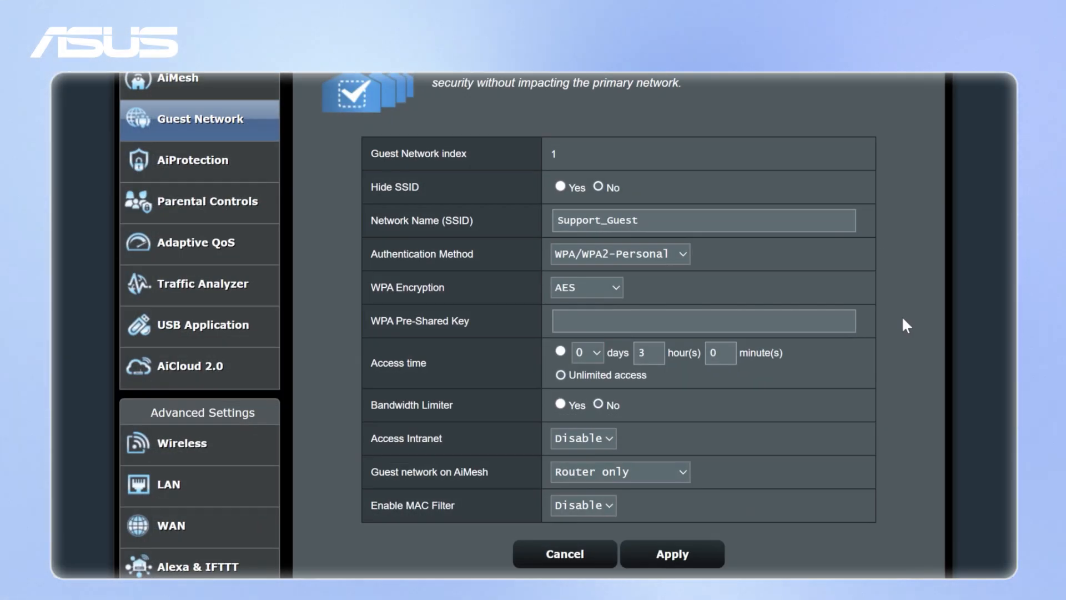
Give Support_Guest a WPA pre-shared key and a timed 3-hour access limit, then apply
{"action": "type", "text": "********"}
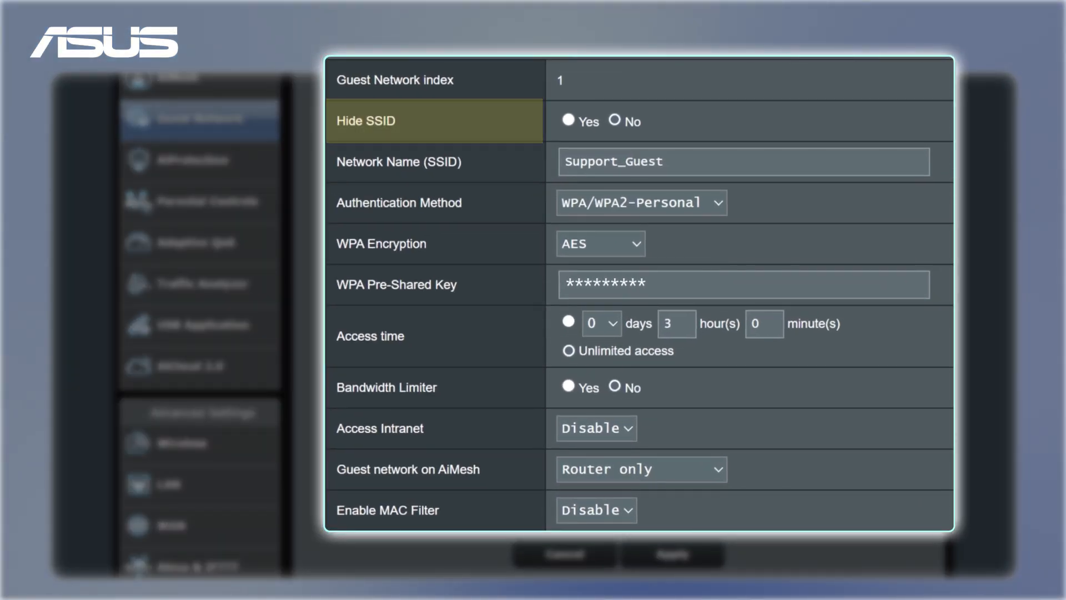
{"action": "left_click", "coordinate": [567, 322]}
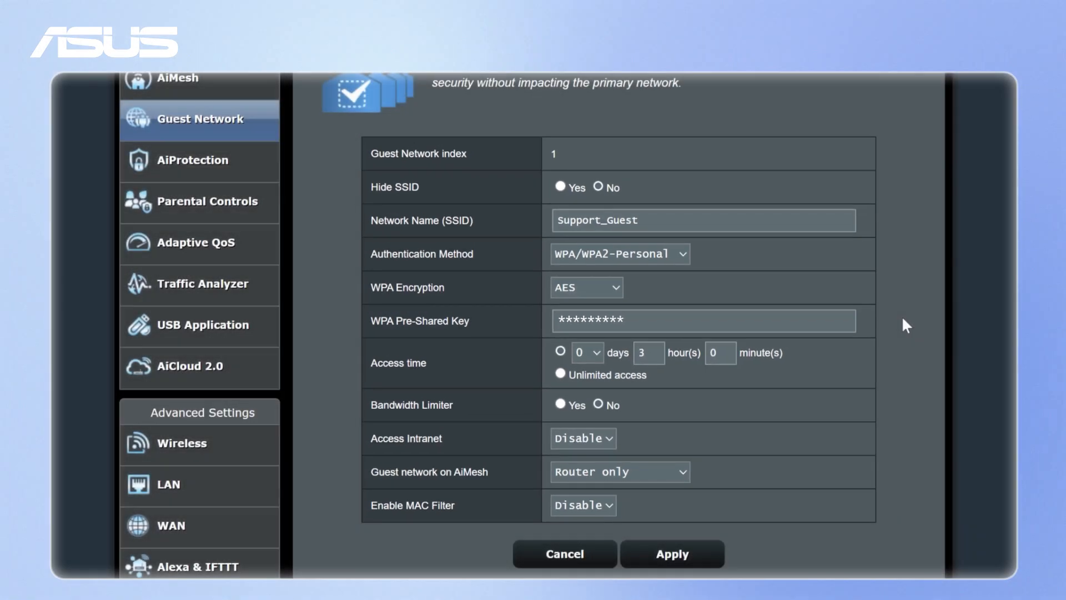
{"action": "left_click", "coordinate": [672, 553]}
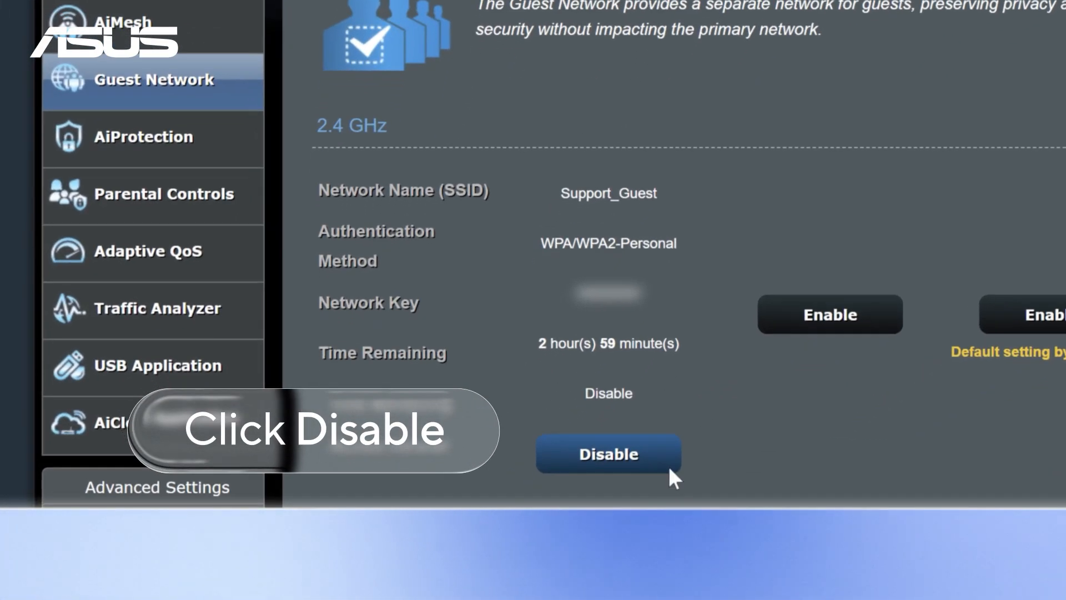
Disable the Support_Guest 2.4 GHz guest network
{"action": "left_click", "coordinate": [609, 453]}
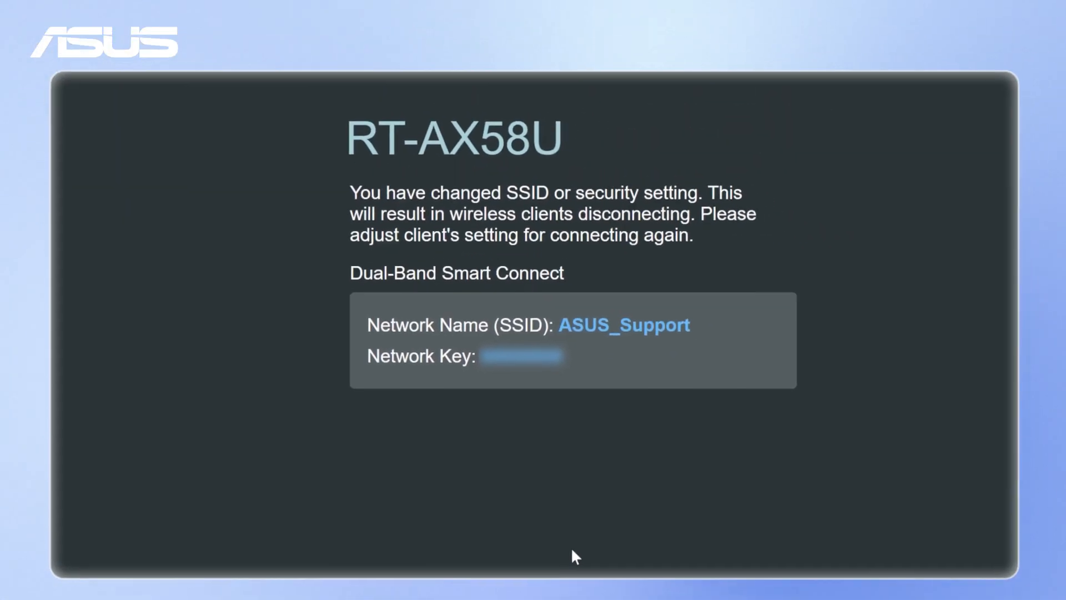